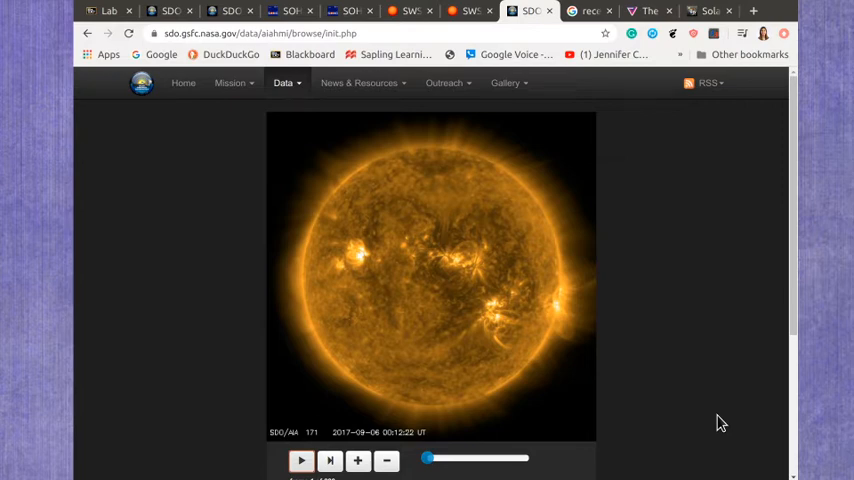
pyautogui.moveTo(390, 448)
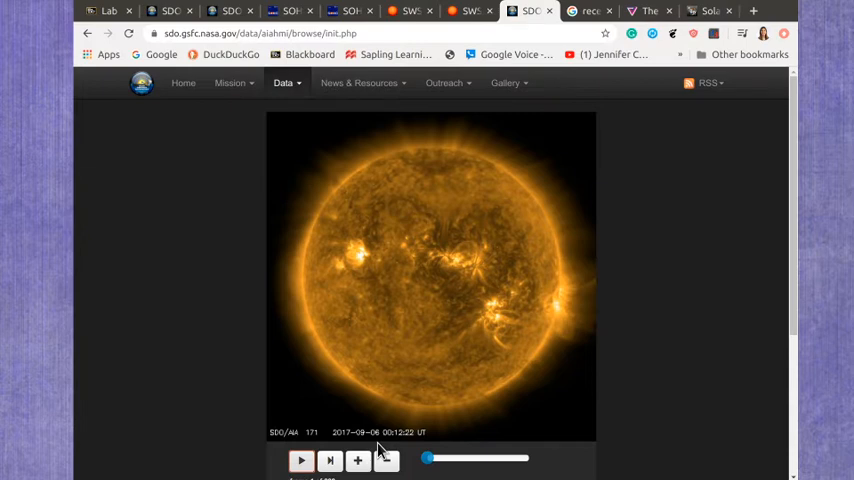
pyautogui.moveTo(537, 358)
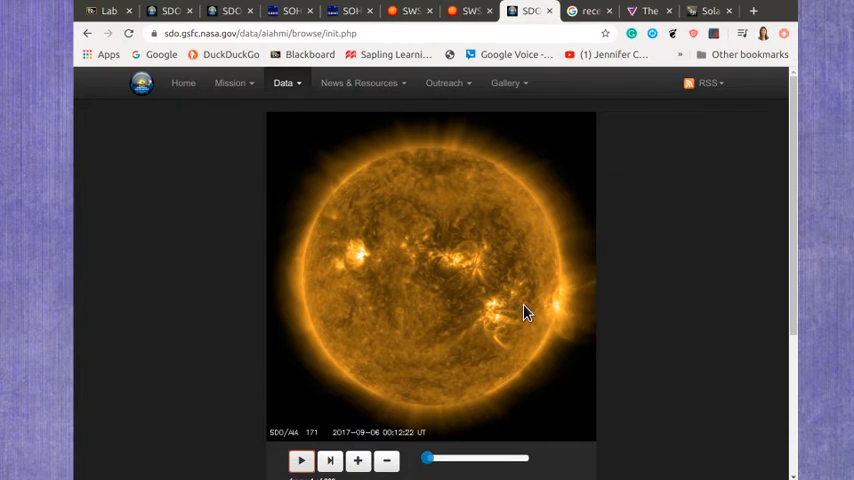
pyautogui.moveTo(405, 445)
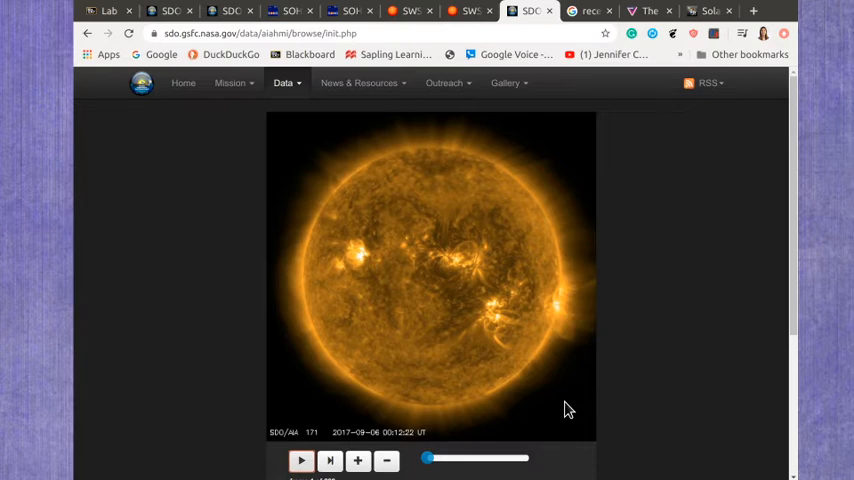
pyautogui.moveTo(562, 412)
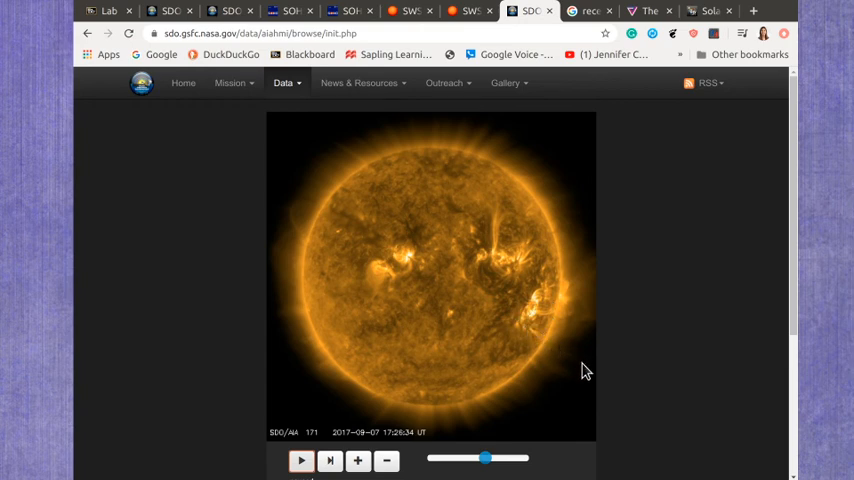
pyautogui.moveTo(587, 377)
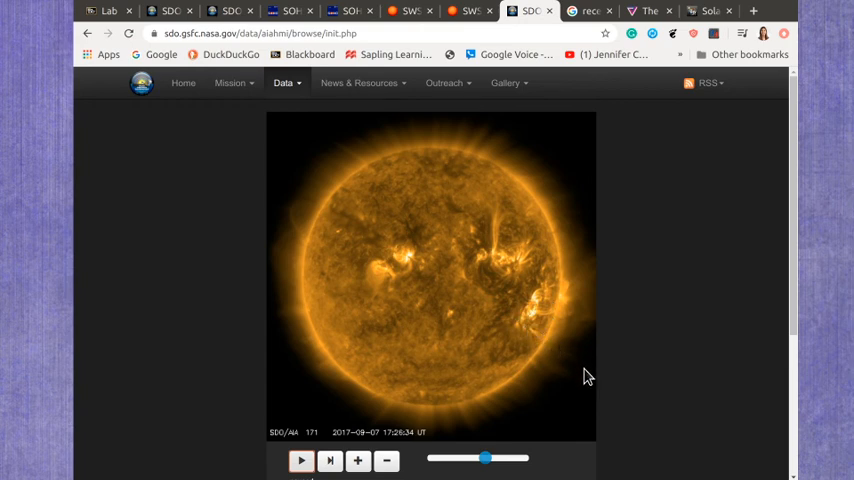